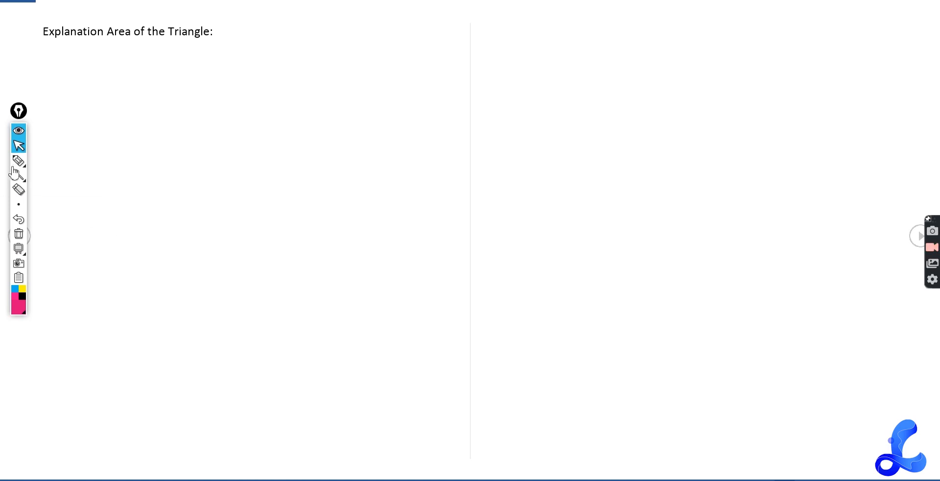
- Underline the heading in pink and sketch a right-angled triangle with legs 10 and 12
left_click(18, 161)
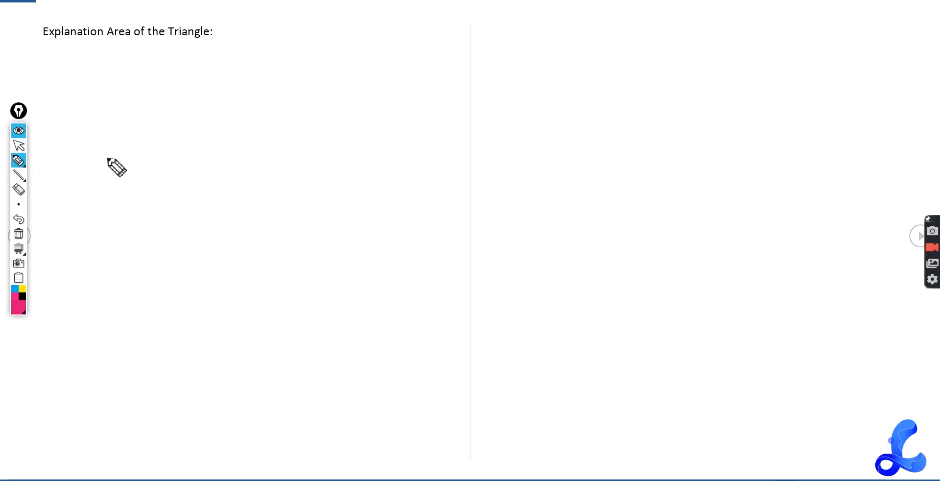
left_click_drag(59, 43, 193, 43)
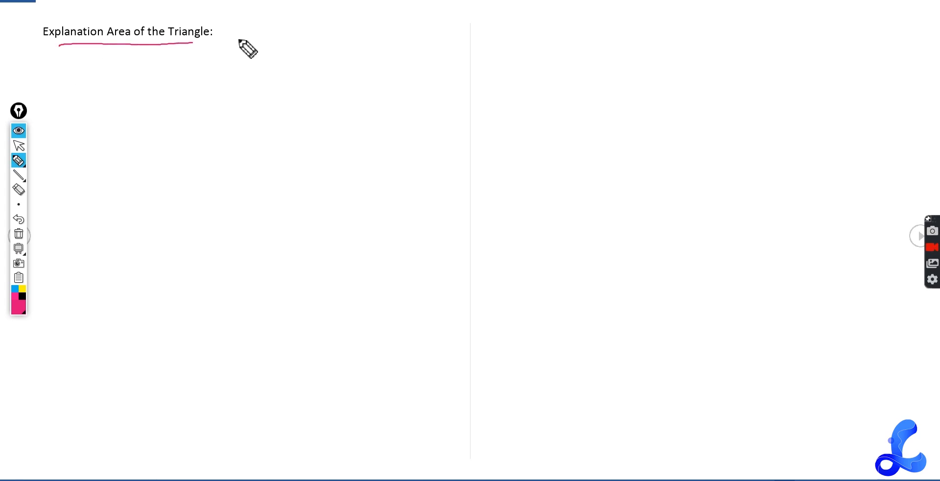
mouse_move(136, 77)
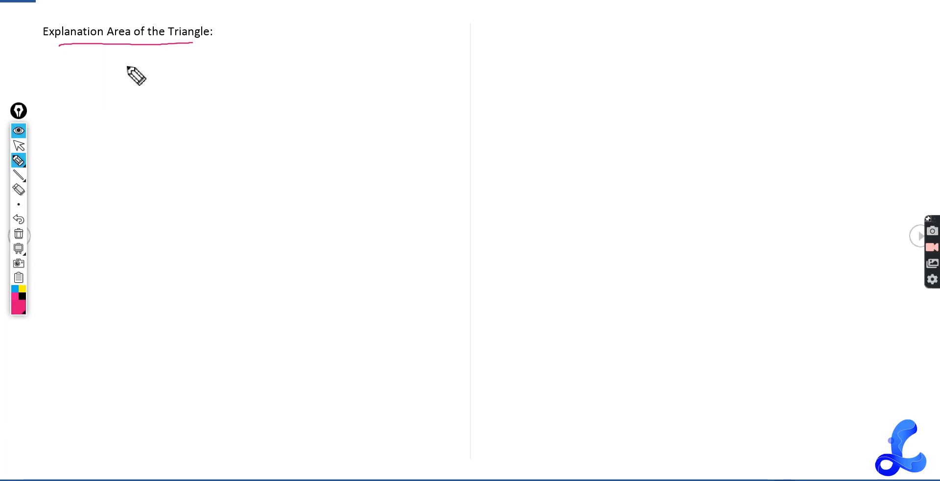
left_click_drag(91, 72, 93, 155)
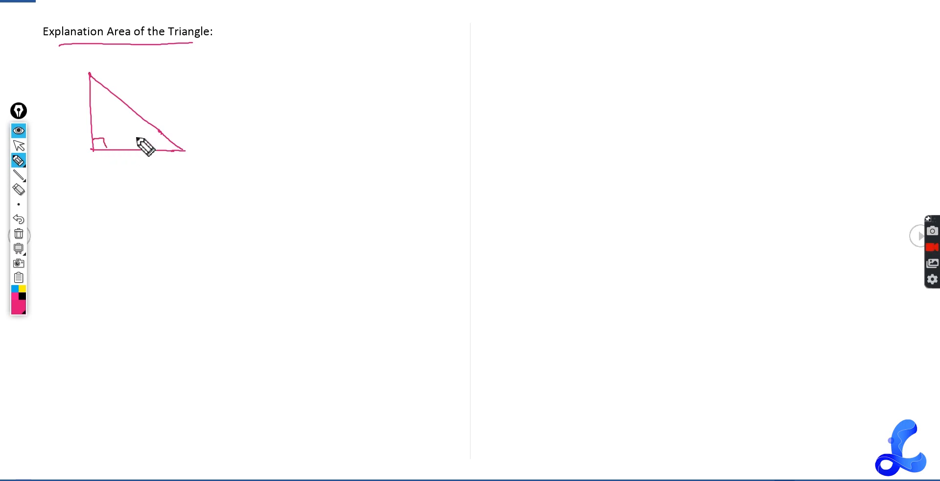
mouse_move(78, 117)
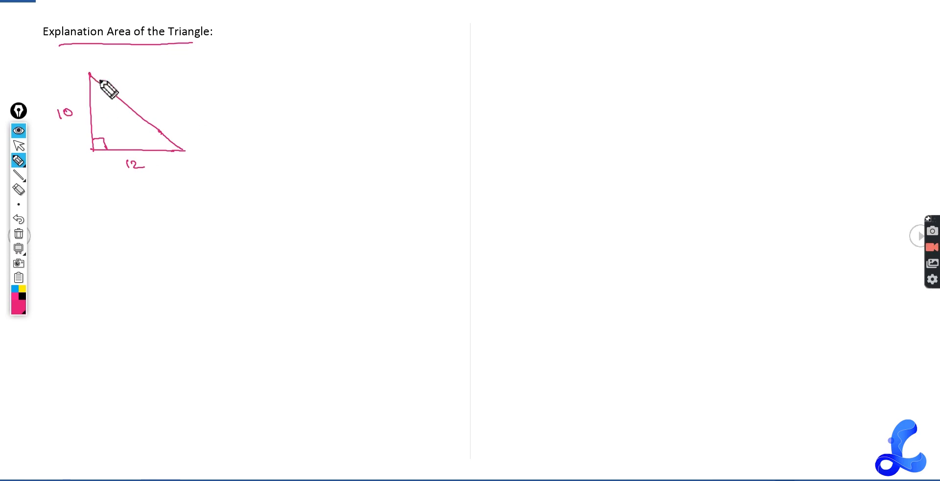
mouse_move(203, 79)
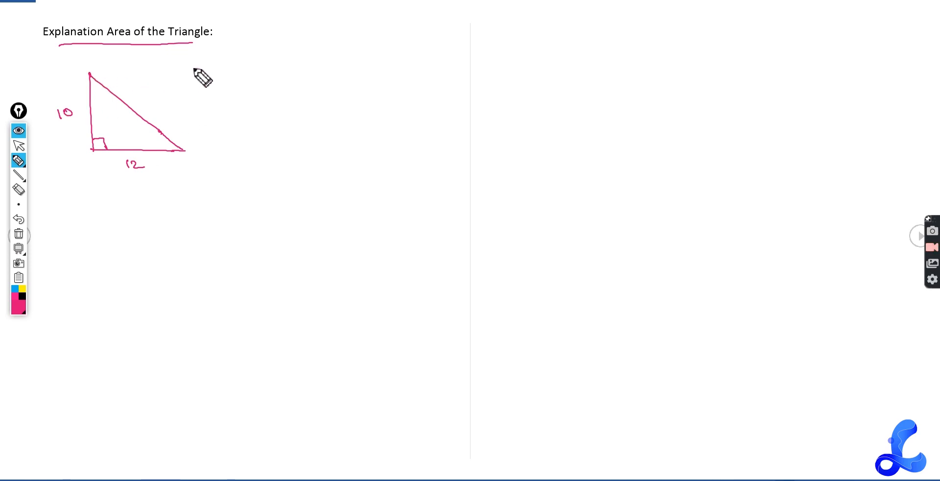
- Write ½ × b × h, substitute ½ × 12 × 10, cancel the 2, and reach 60 cm
left_click_drag(214, 84, 222, 69)
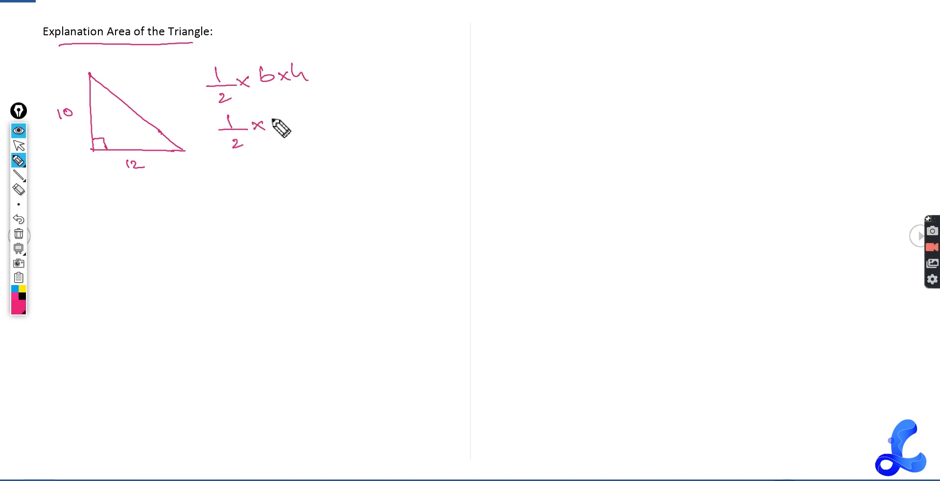
left_click_drag(266, 125, 329, 126)
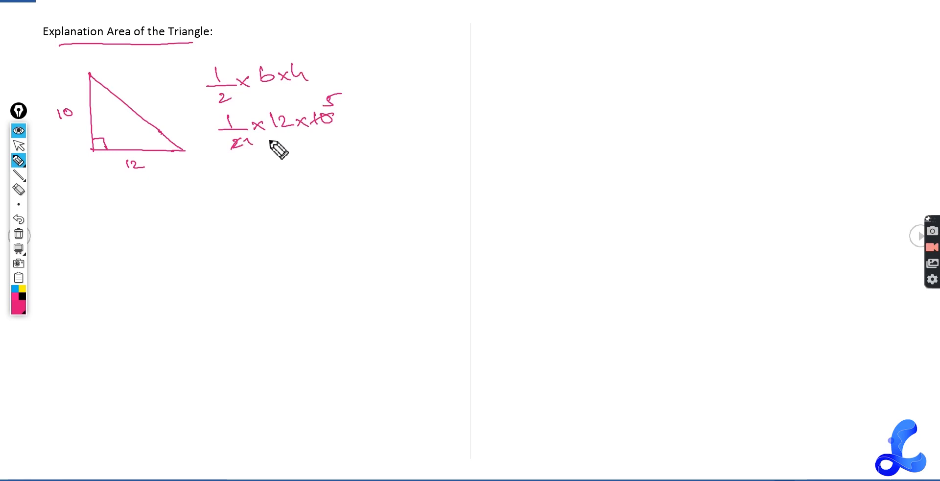
mouse_move(275, 176)
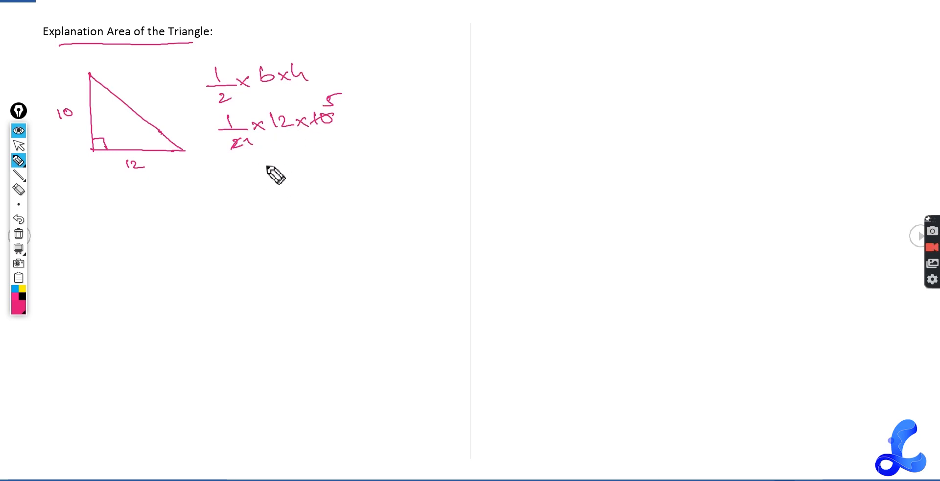
mouse_move(249, 187)
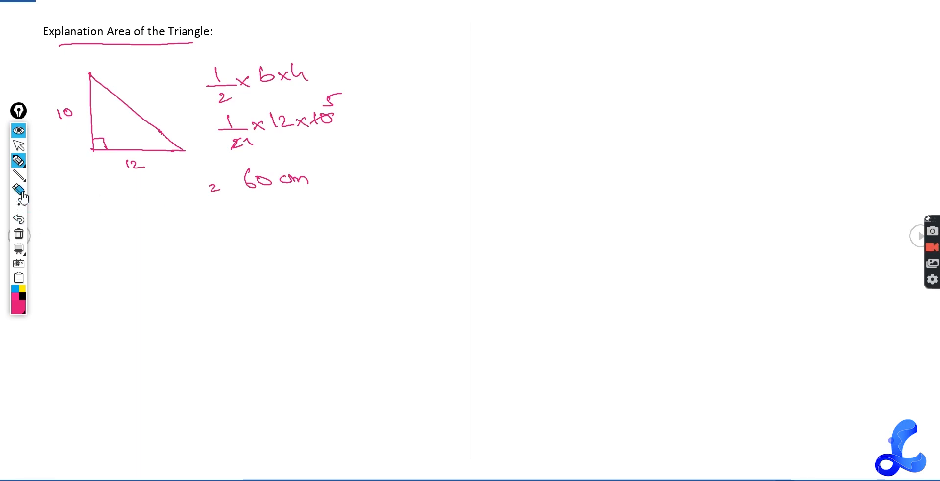
mouse_move(19, 235)
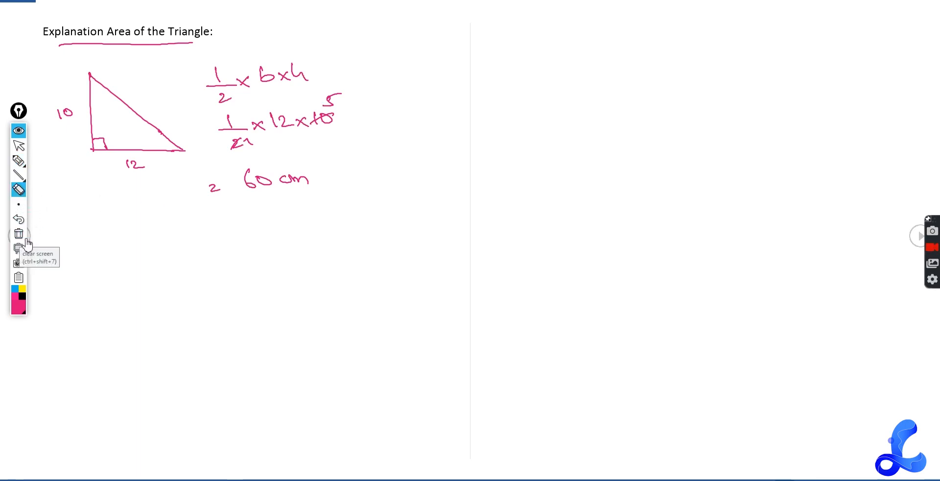
- Clear all annotations and choose the standard pen from the pen flyout
left_click(18, 234)
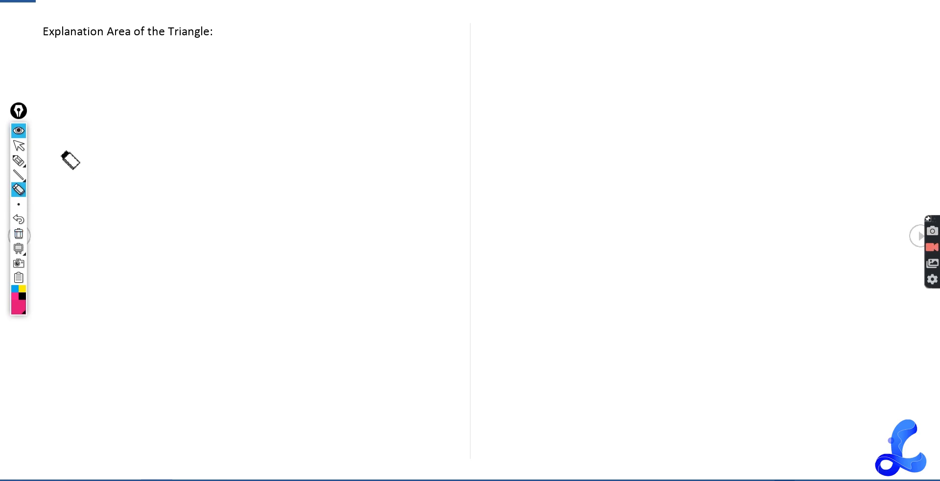
left_click(18, 161)
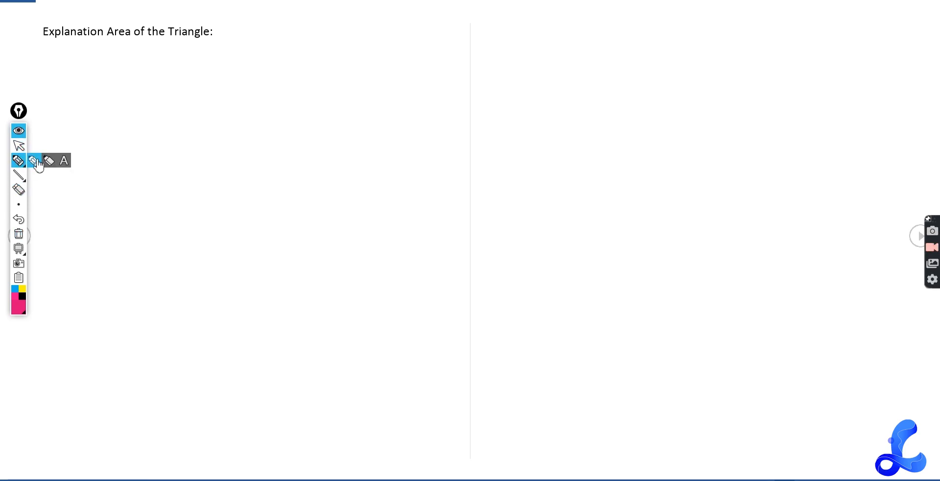
left_click(35, 160)
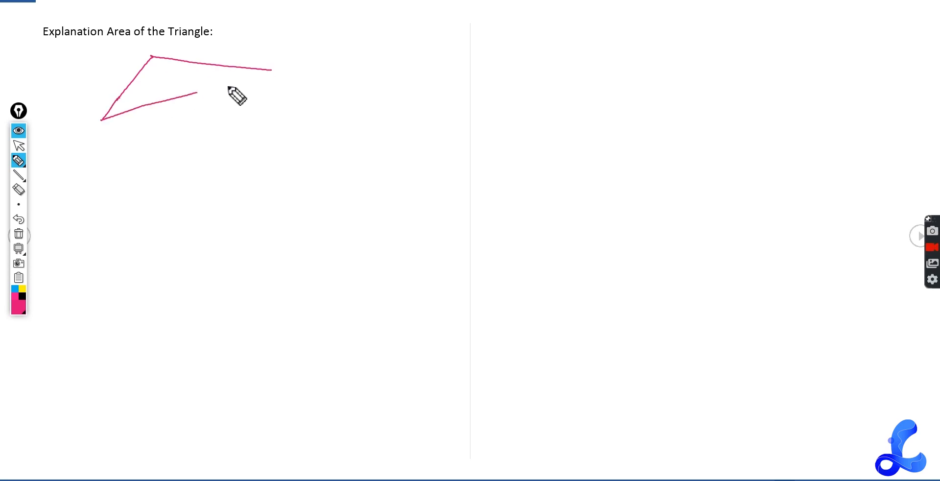
- Draw triangle ABC with a 30° angle at C, labelling sides 22 and 12
left_click_drag(192, 93, 275, 70)
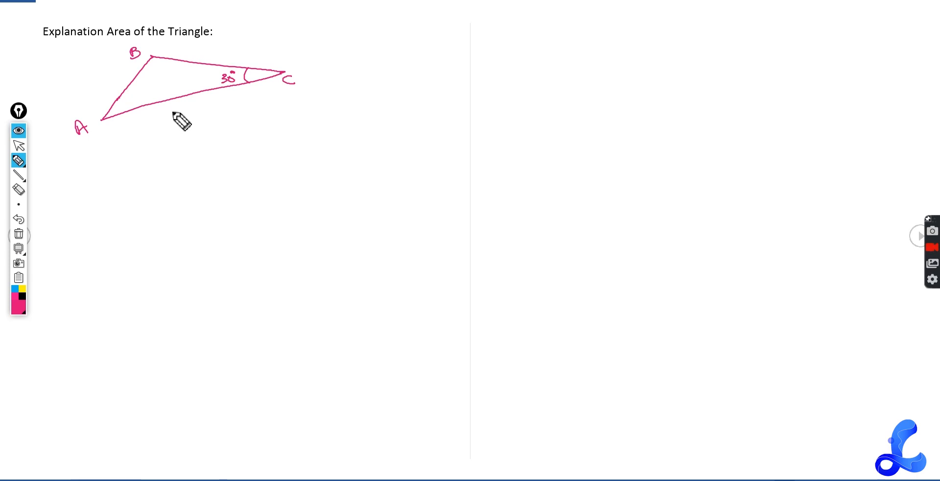
type("22")
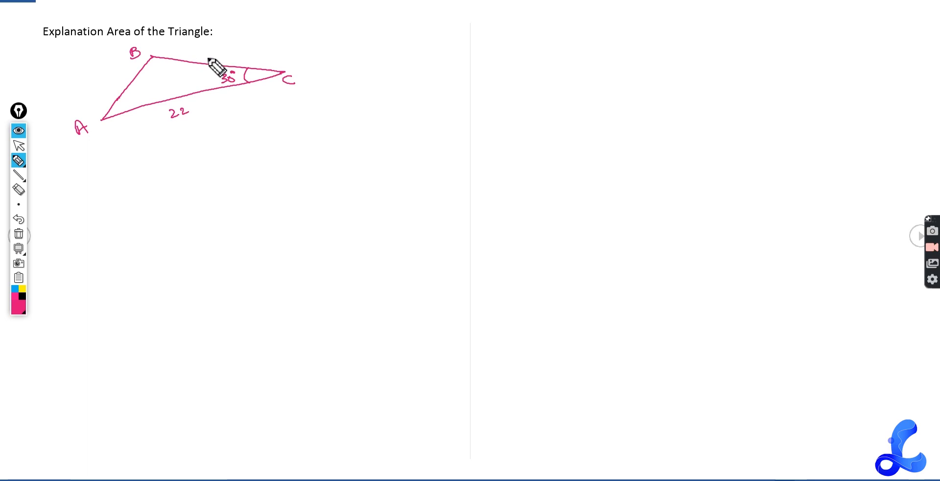
left_click(213, 58)
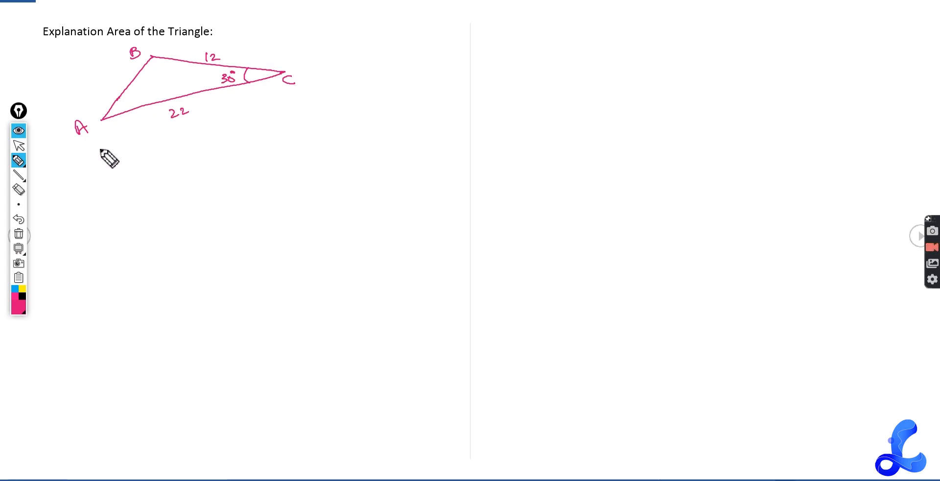
mouse_move(130, 159)
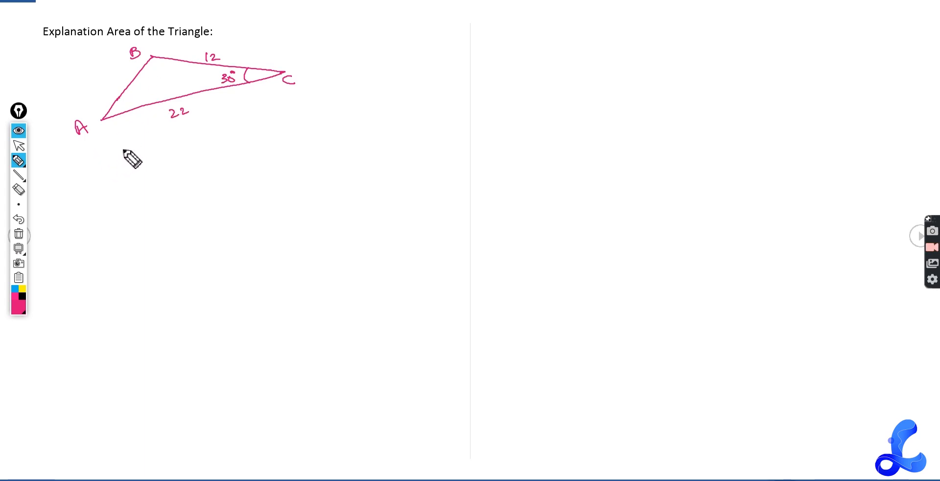
mouse_move(110, 167)
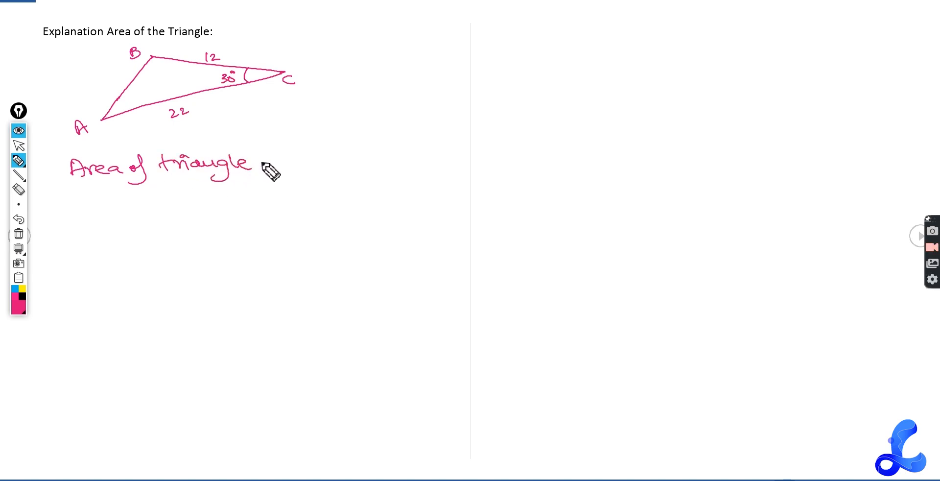
- Write Area = ½ ab sin C, tag side 12 as a and side 22 as b
left_click_drag(261, 168, 305, 156)
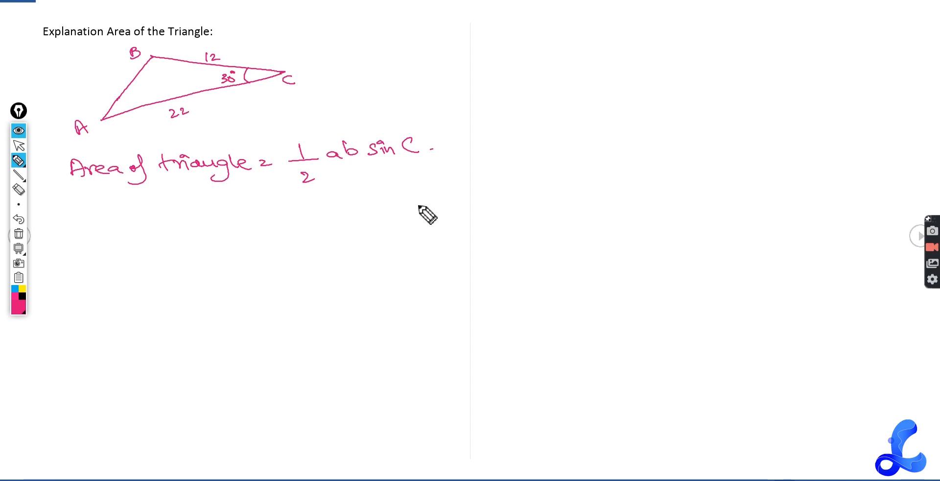
mouse_move(317, 230)
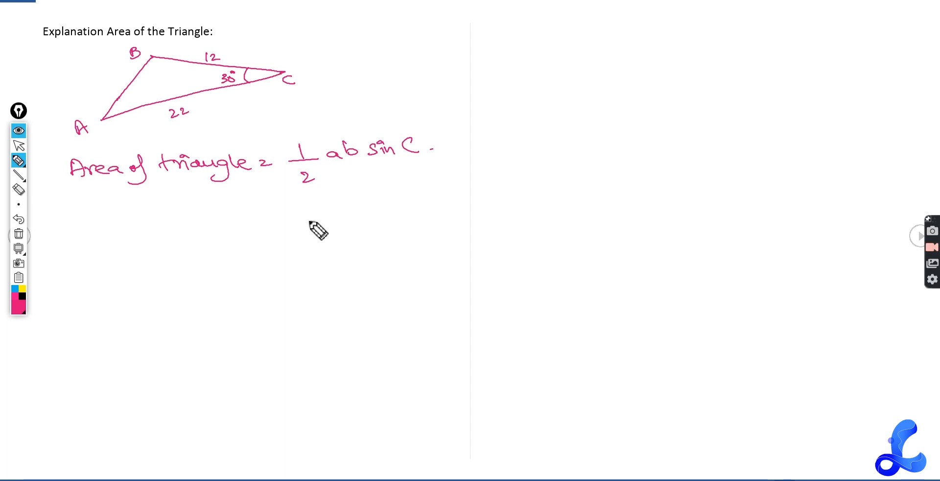
mouse_move(192, 147)
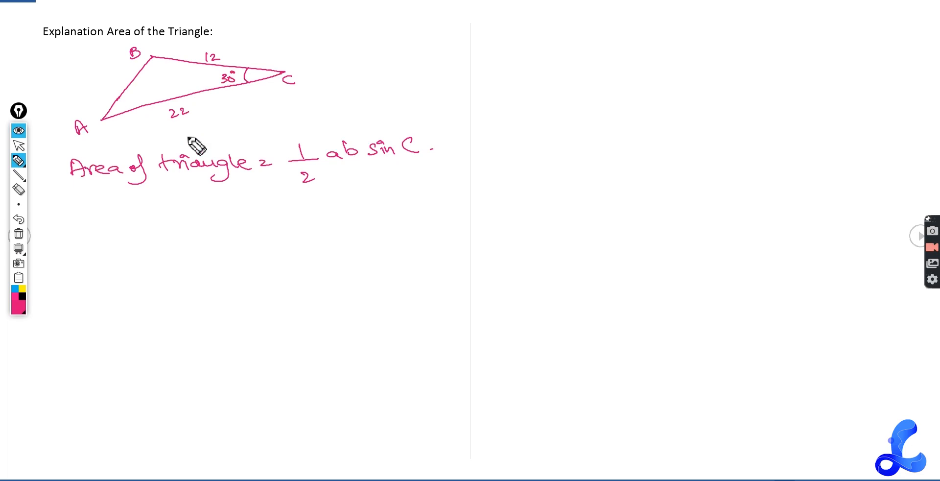
mouse_move(186, 223)
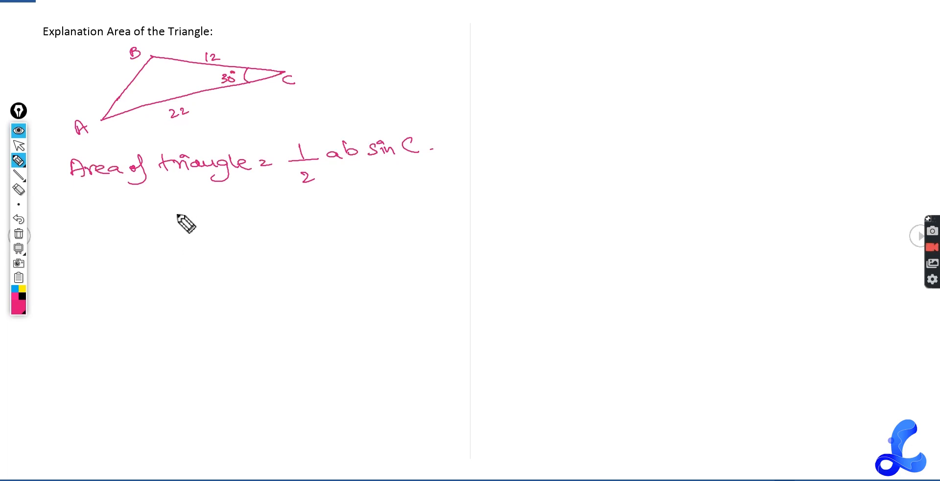
left_click_drag(147, 231, 168, 227)
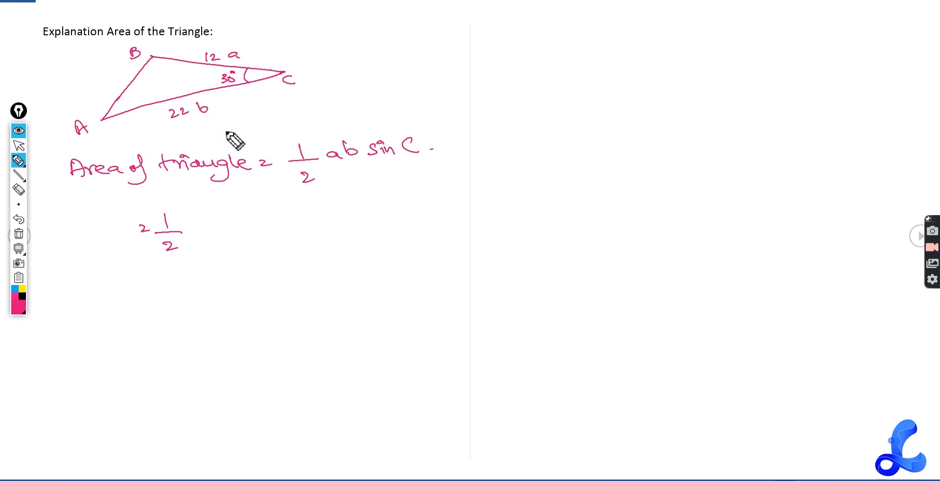
- Work ½ × 12 × 22 sin 30 down to 132 sin 30 and 66 cm²
left_click(193, 227)
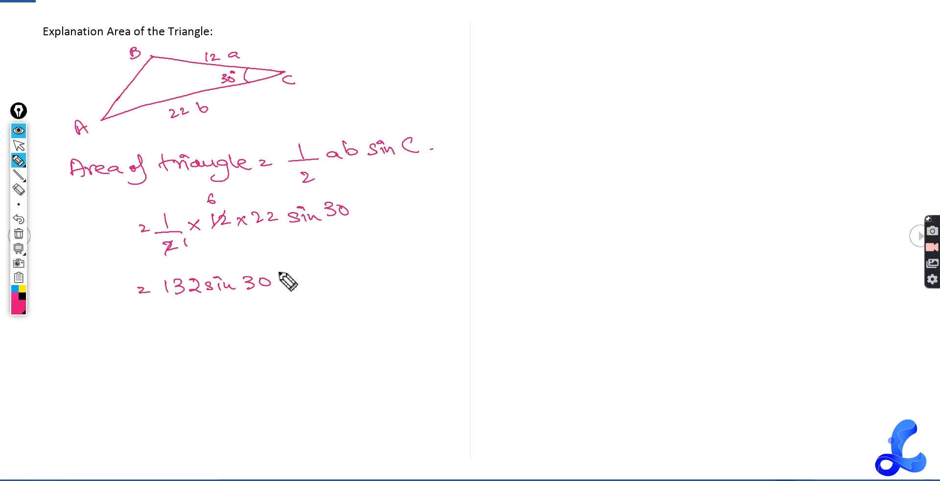
mouse_move(284, 275)
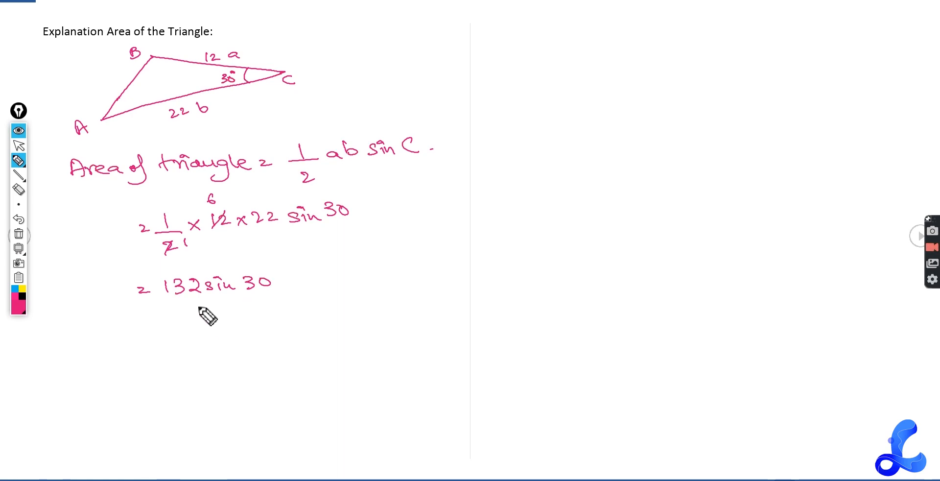
mouse_move(160, 339)
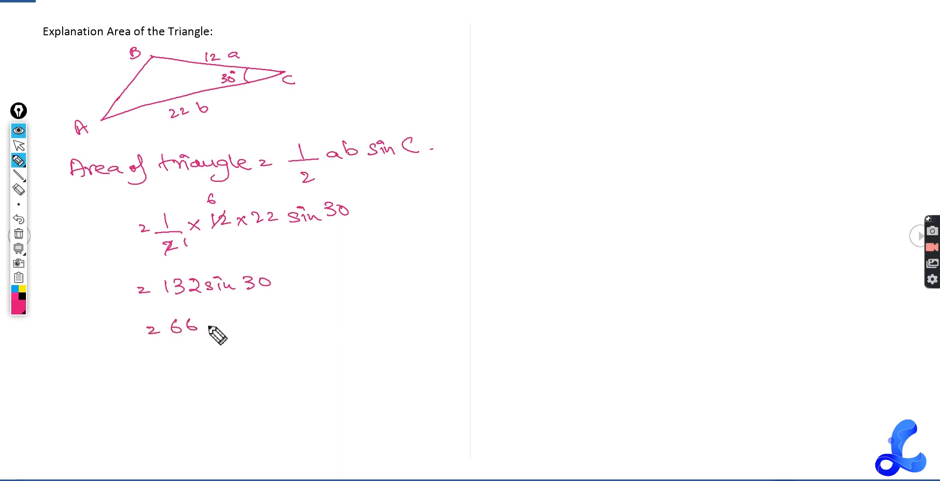
mouse_move(115, 334)
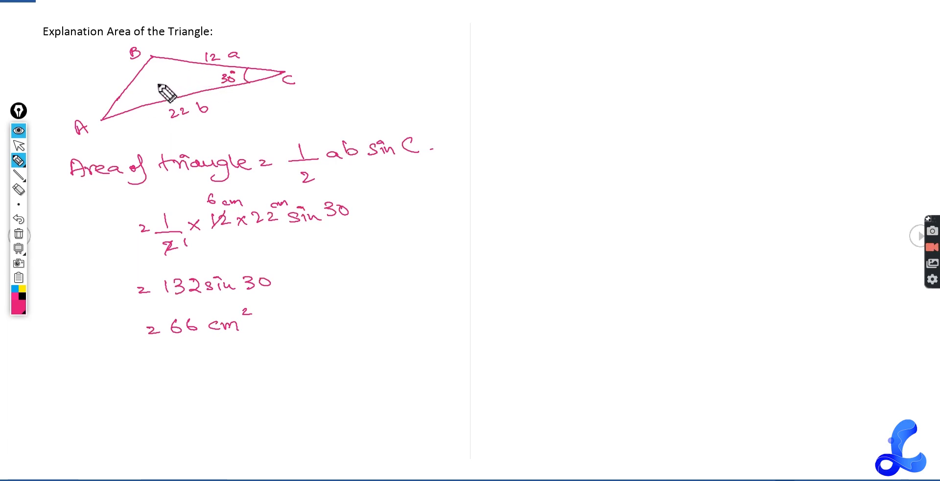
mouse_move(107, 346)
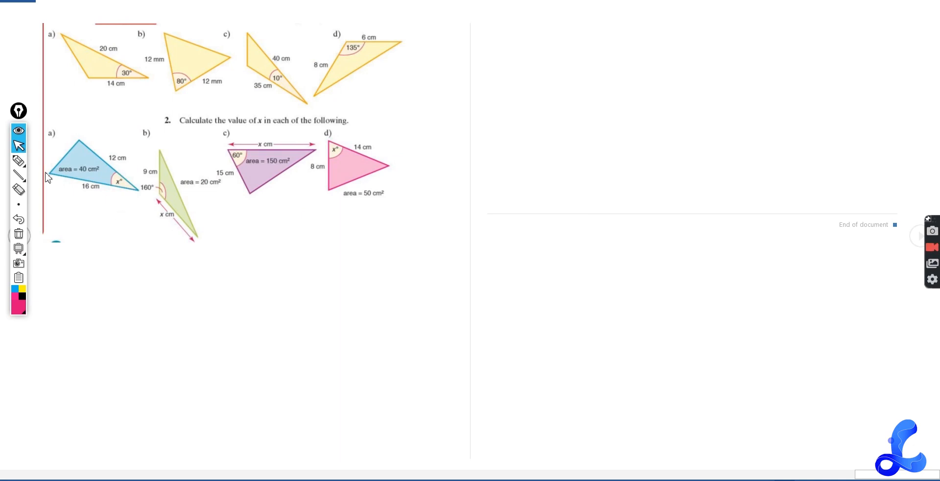
- Circle both d) labels and mark triangle 1d's vertices A, B and C
left_click(18, 162)
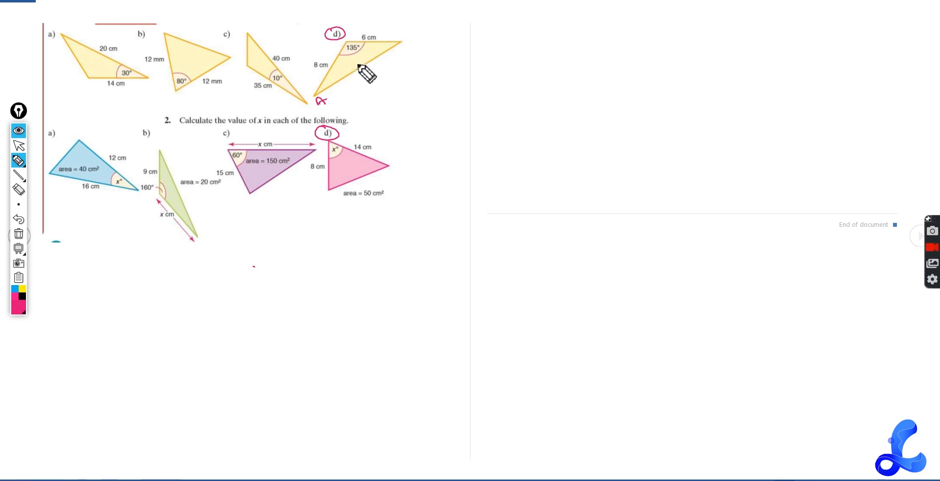
left_click_drag(361, 72, 411, 43)
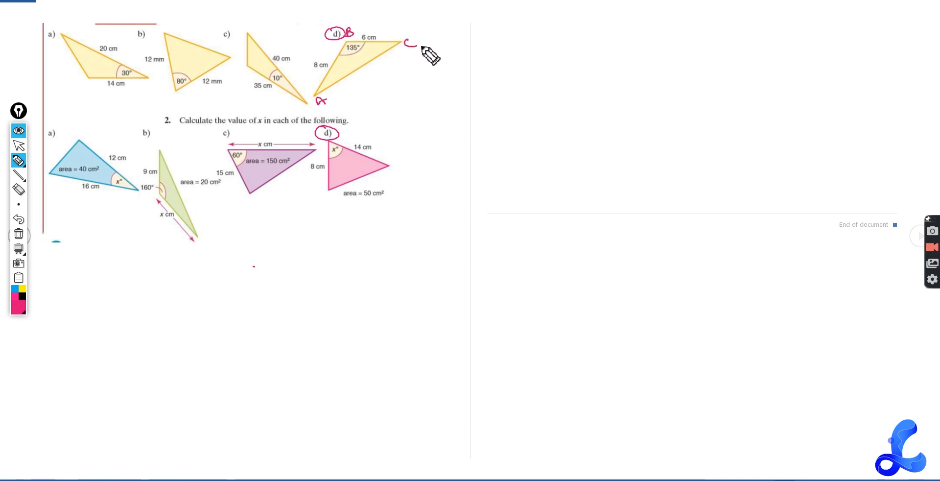
mouse_move(484, 47)
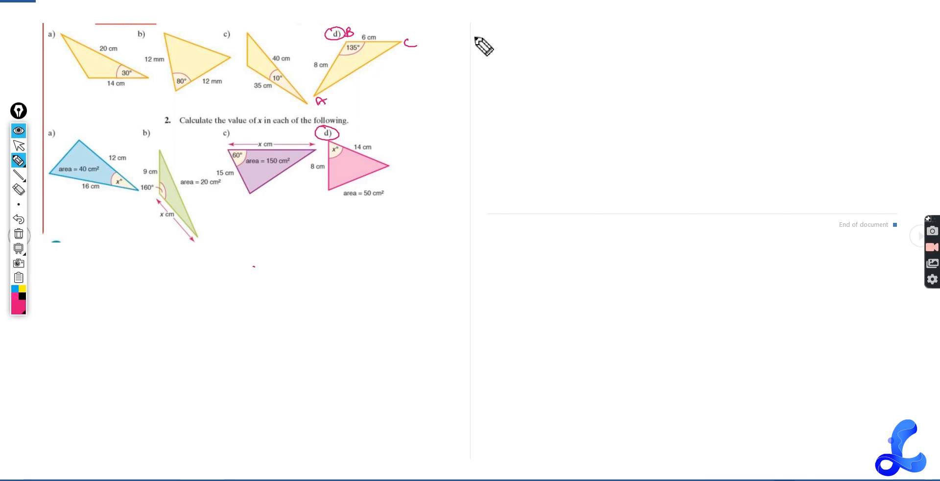
mouse_move(359, 49)
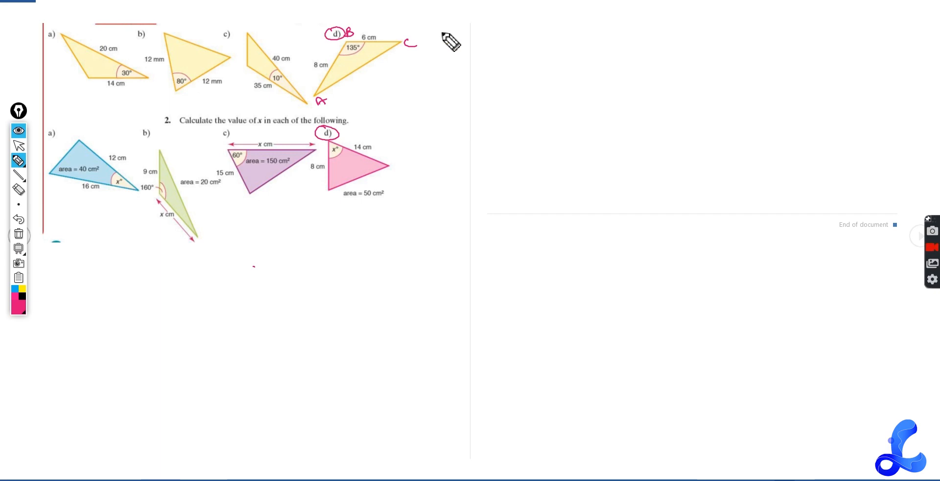
mouse_move(518, 37)
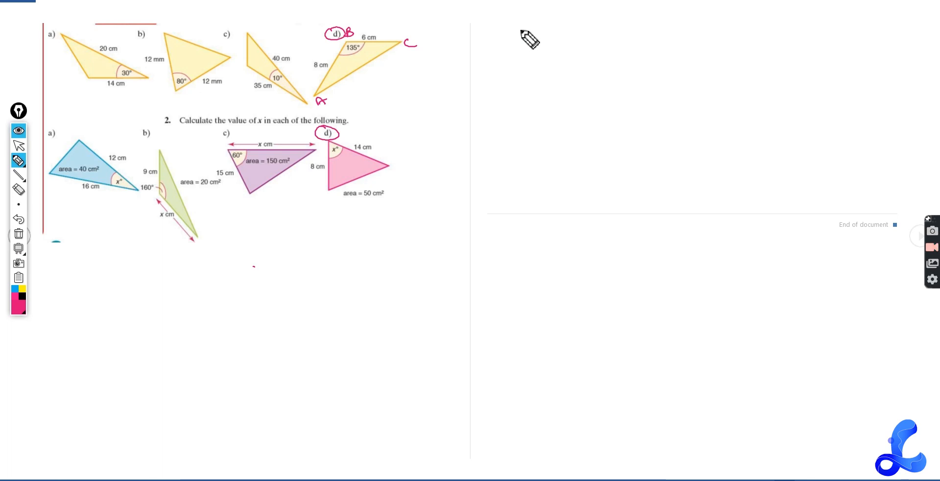
- Write A = ½ ac sin B and substitute ½ × 6 × 8 sin 135
left_click_drag(523, 27, 524, 63)
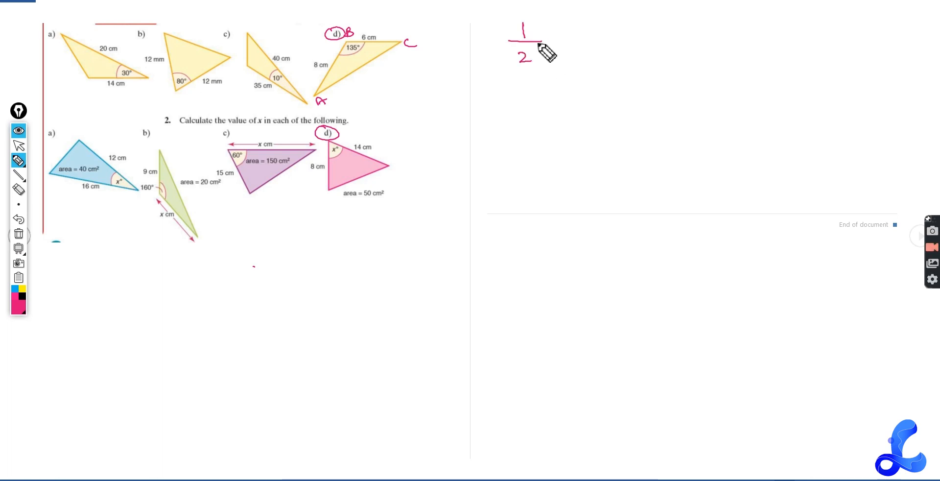
type("ac")
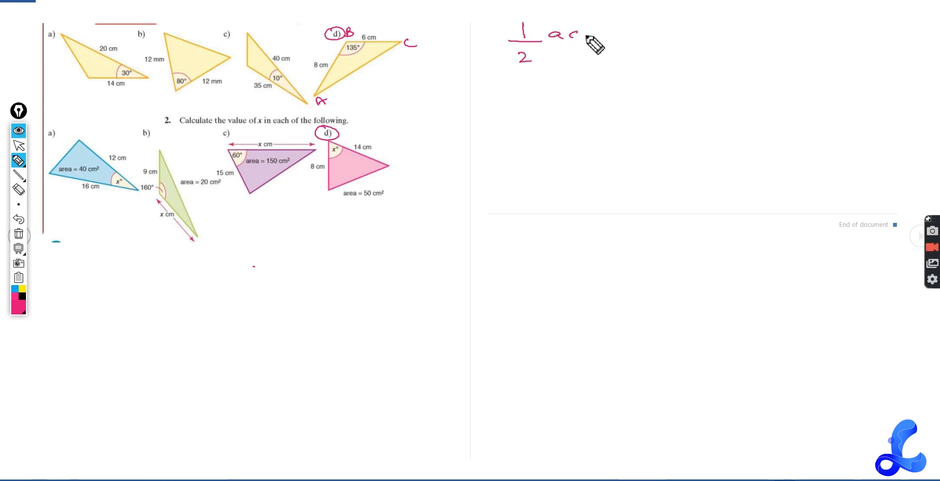
type("sin")
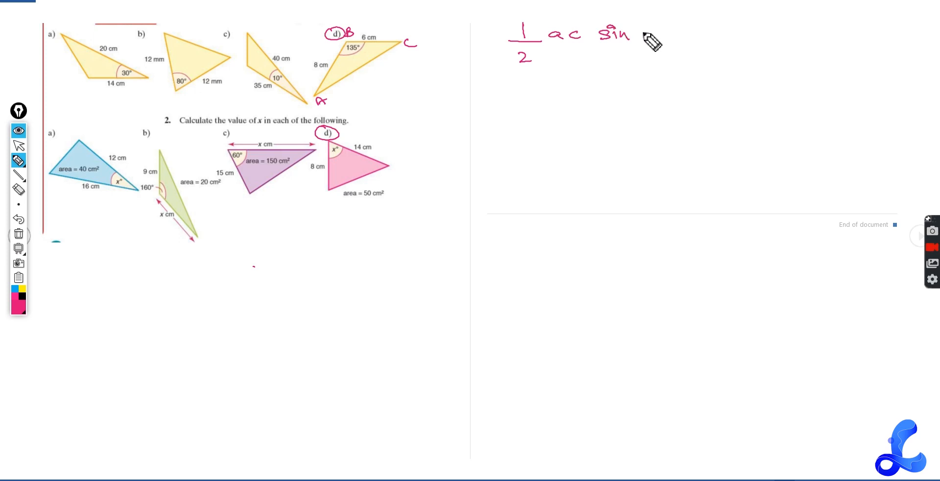
type("B")
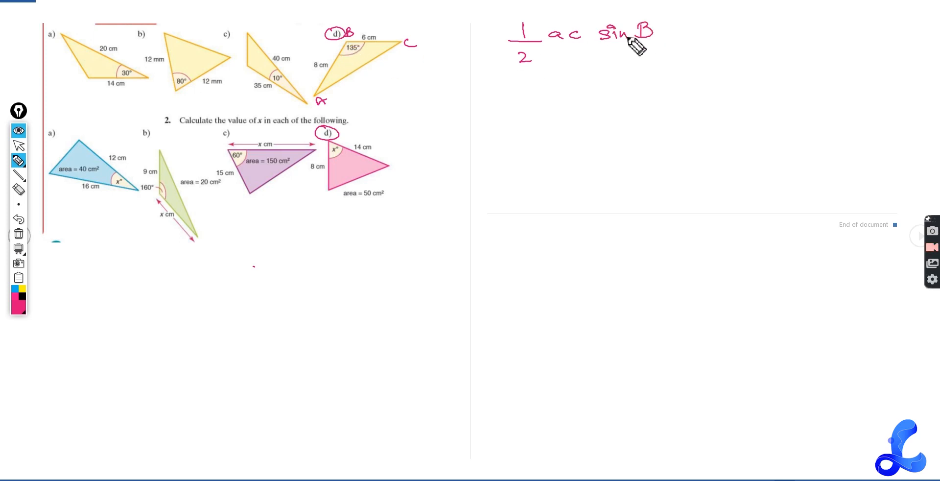
type("A =")
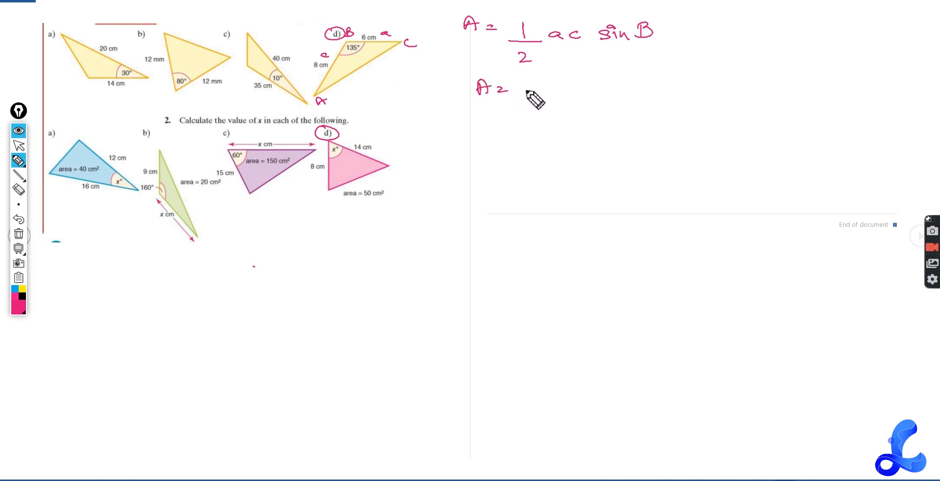
type("1/2 x")
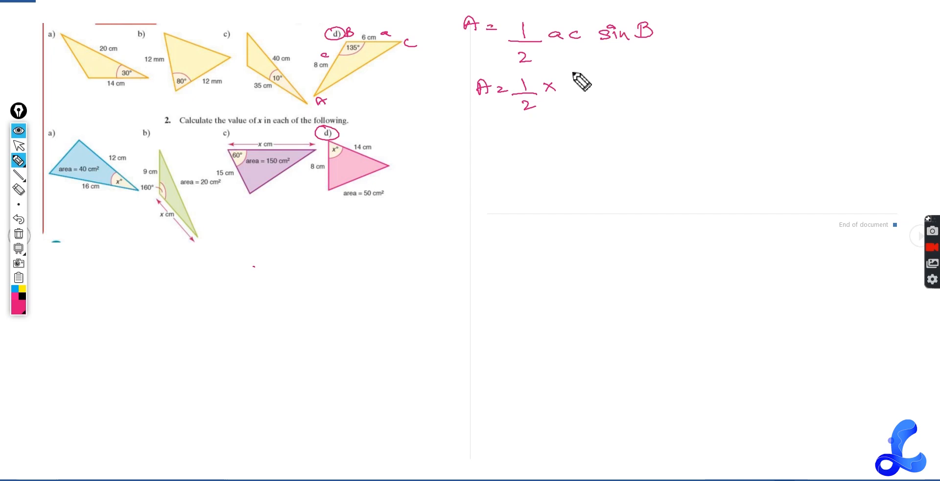
type("6x8 sin 135")
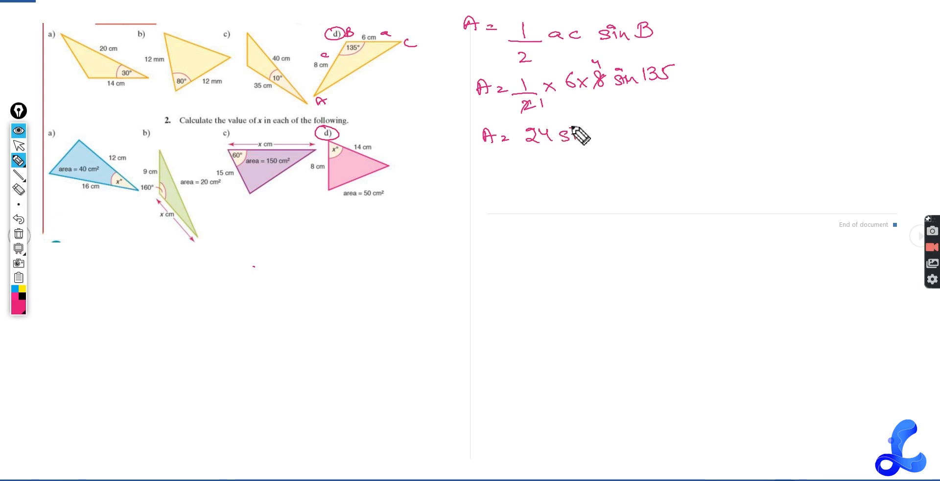
- Continue from A = 24 sin 135 through 24 × 0.70 to A = 17 cm²
type("sin 135 .")
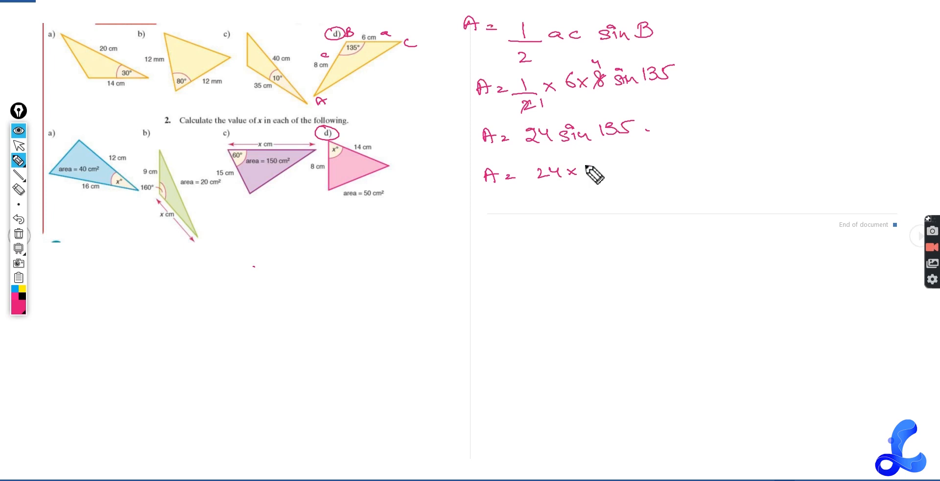
type("0.70 .")
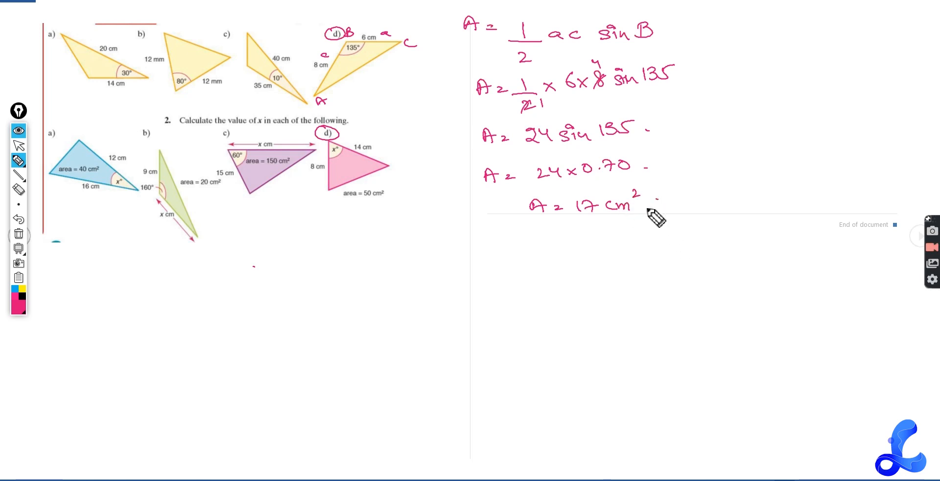
mouse_move(377, 67)
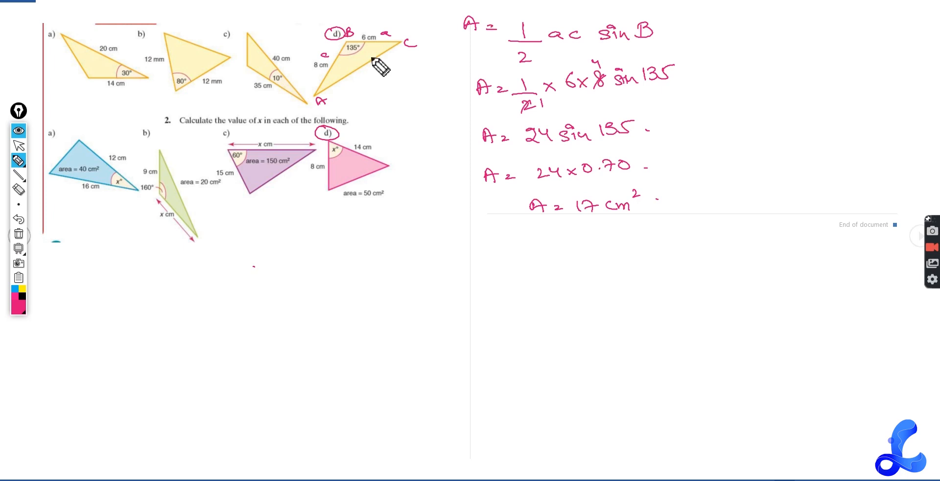
mouse_move(482, 222)
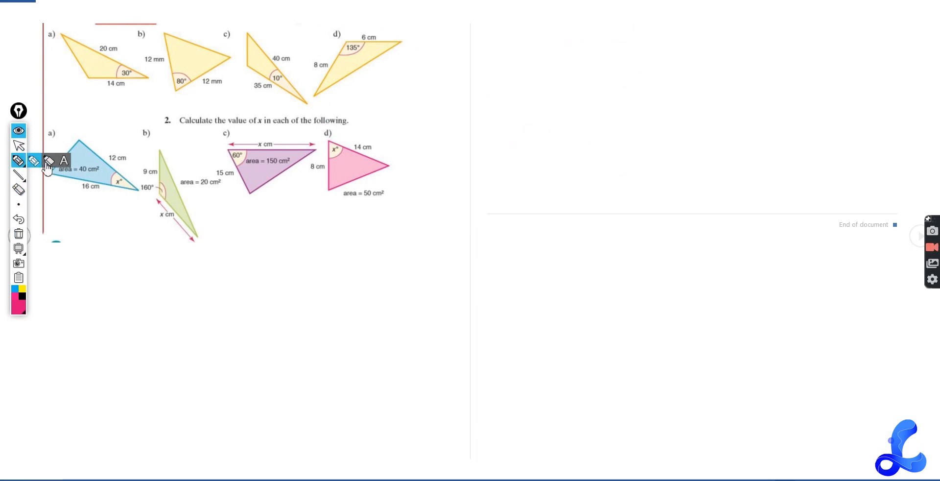
- Write A = 50 cm² and A = ½ ab sin C, labelling the triangle A, B, C
left_click(34, 161)
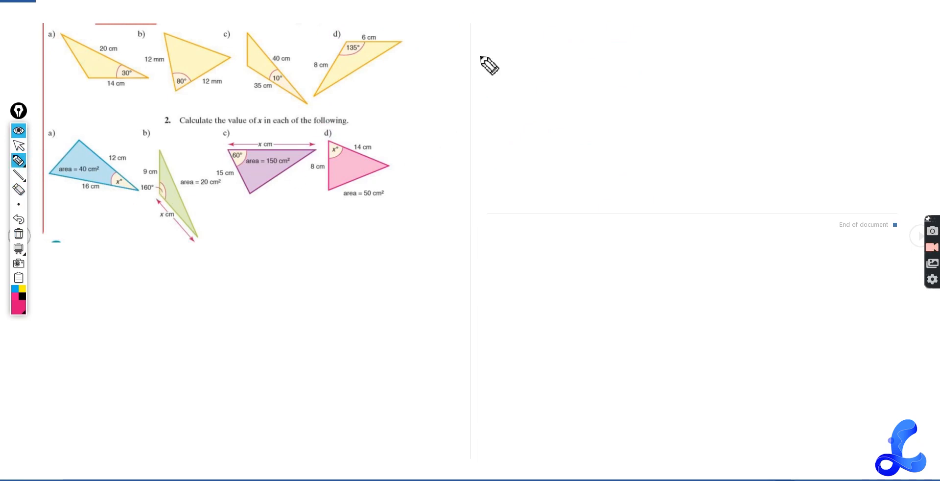
left_click_drag(489, 65, 496, 27)
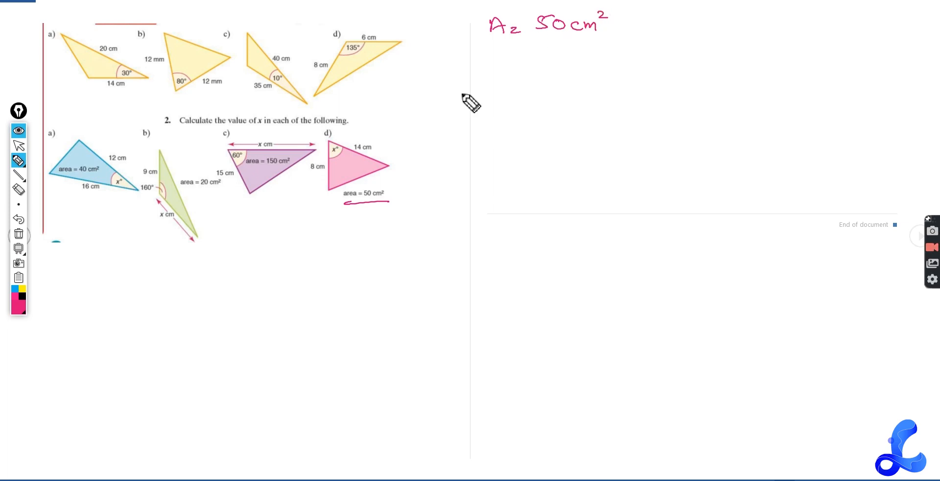
mouse_move(341, 171)
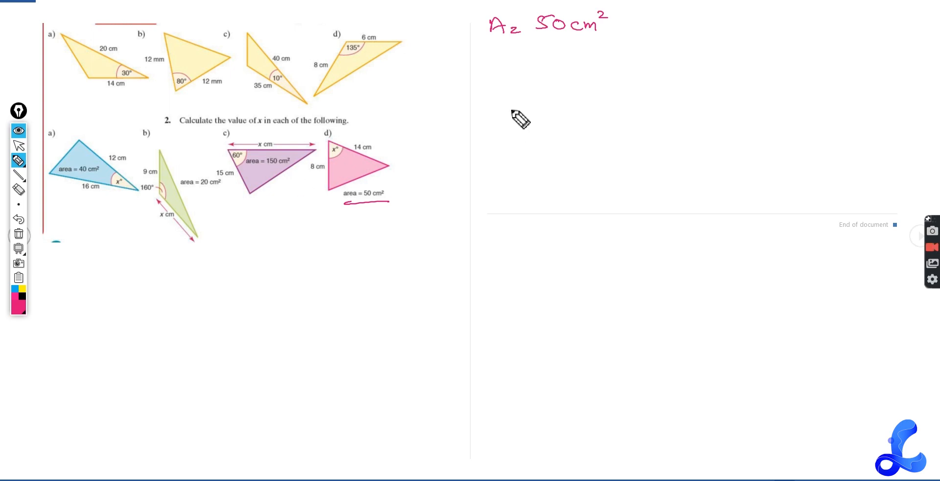
mouse_move(508, 83)
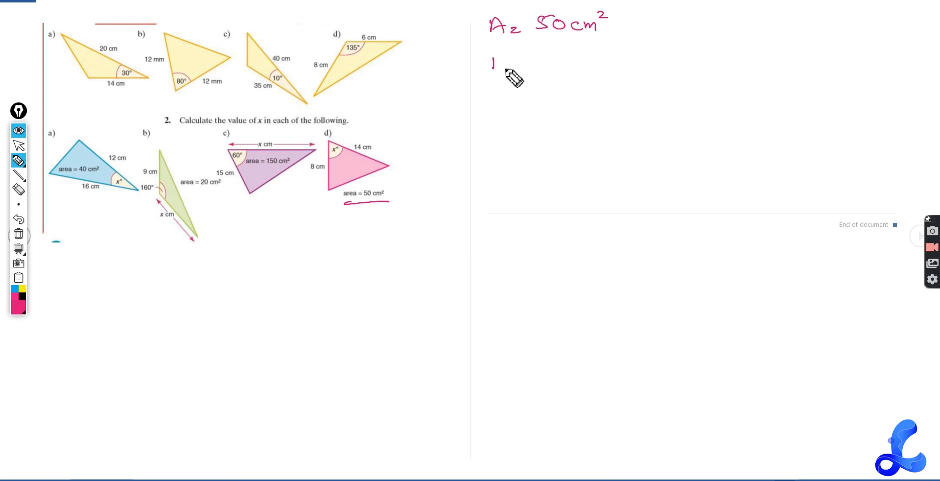
left_click_drag(494, 64, 548, 65)
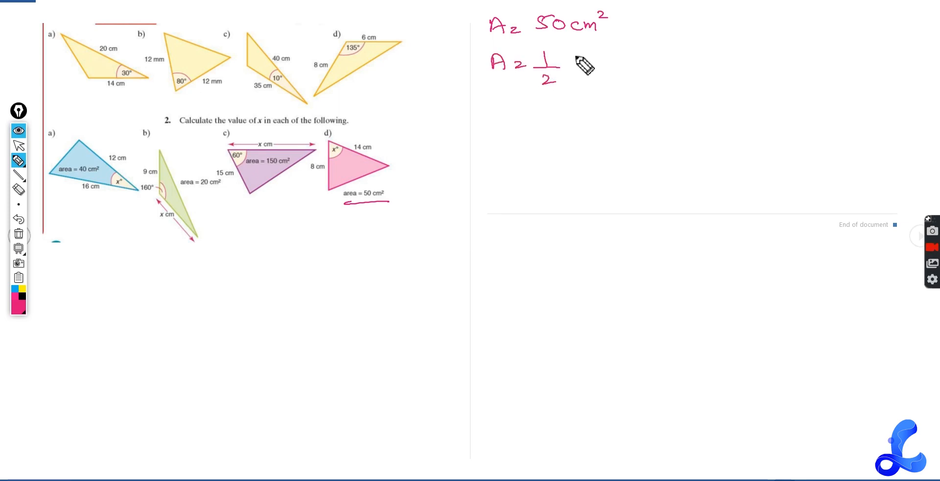
type("a")
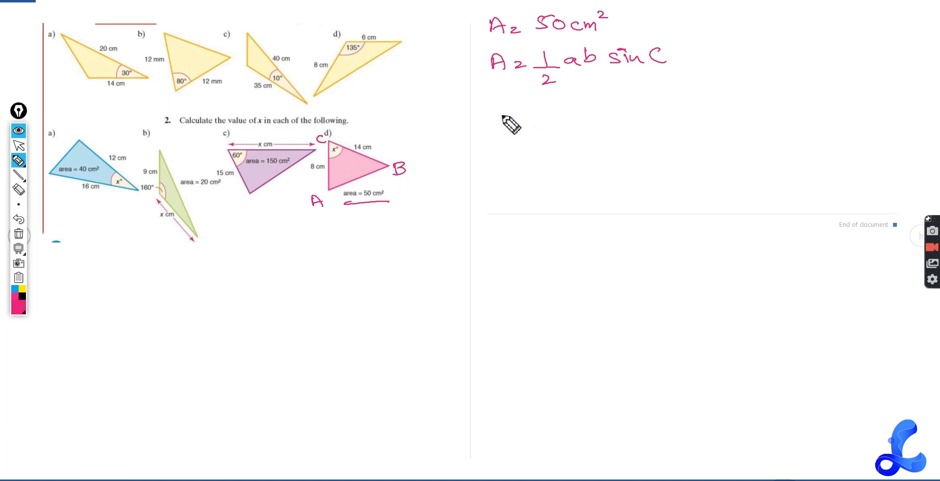
mouse_move(503, 120)
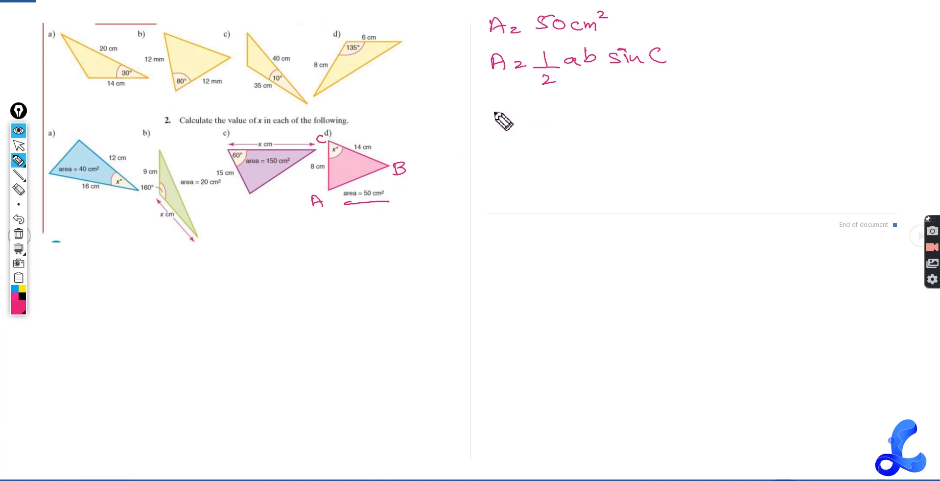
- Write 50 = ½(14)(8) sin x, cancel the 2, and get 50 = 56 sin x
type("50 = 1/2")
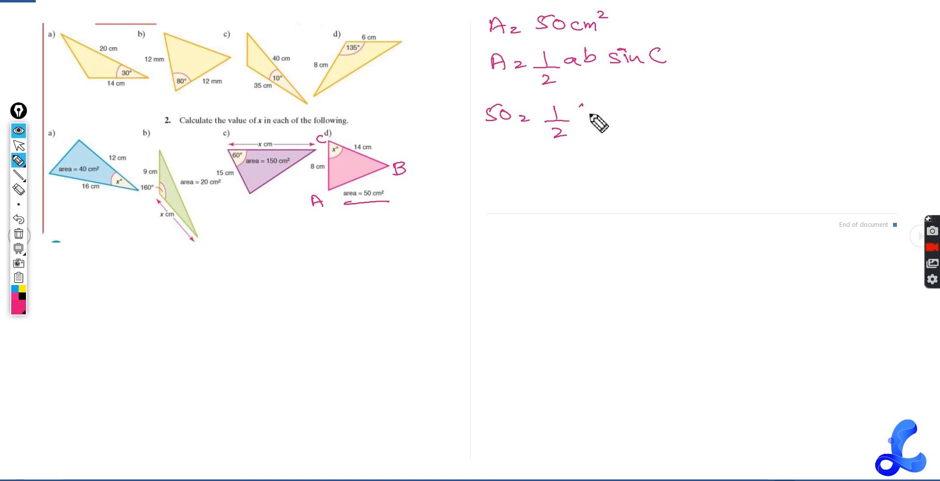
type("(14)(")
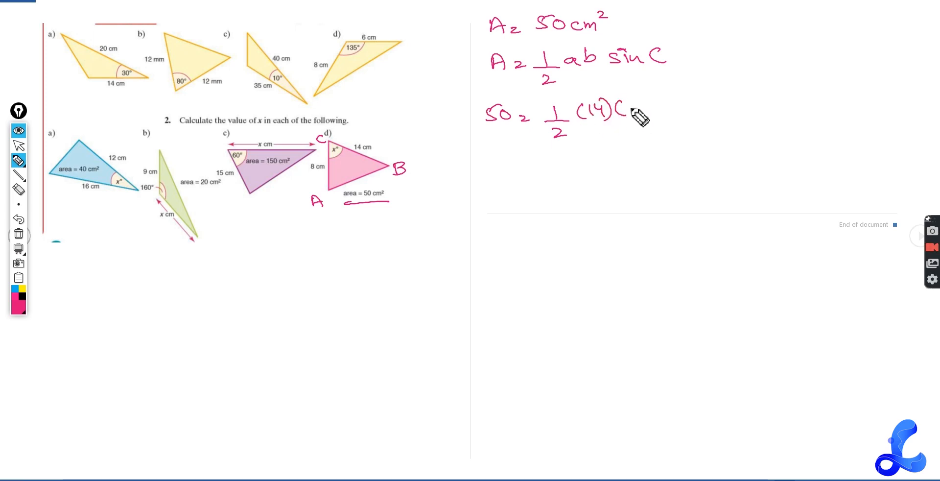
type("(8)S")
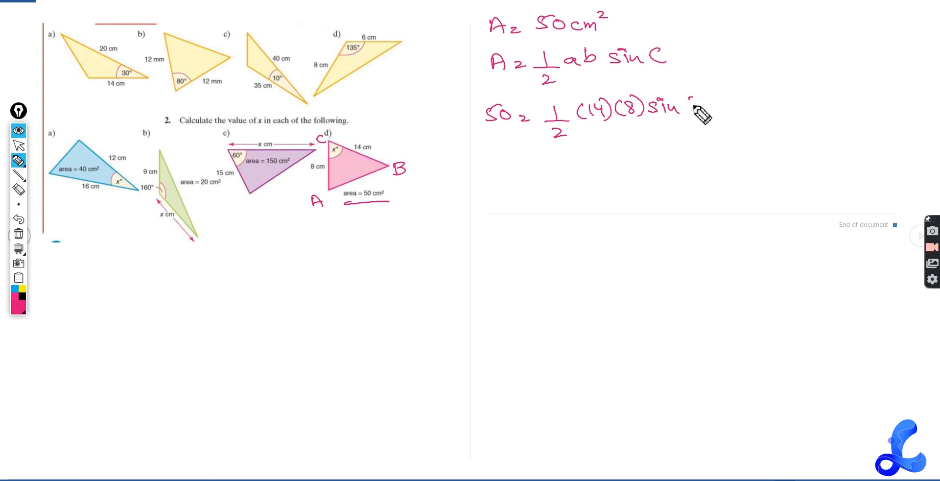
type("x")
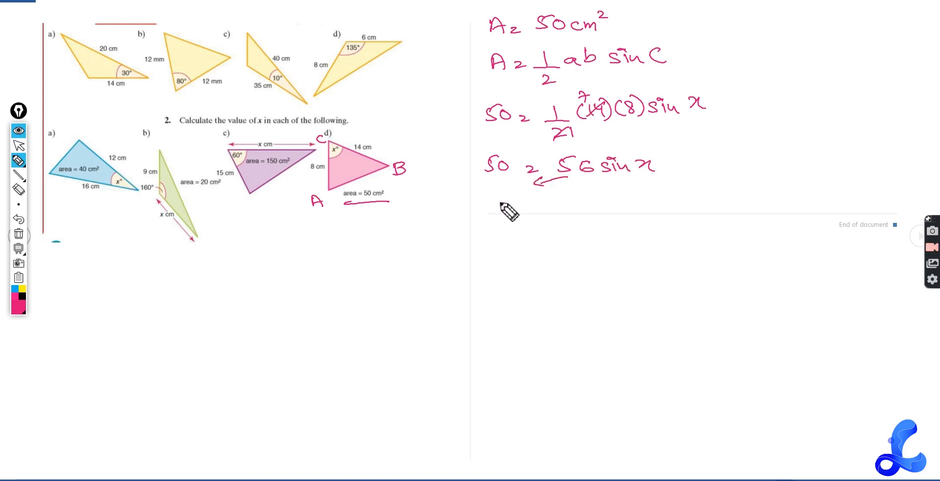
- Write 50/56 = sin x, then 0.89 = sin x, then sin⁻¹ 0.89 = x below
left_click_drag(509, 204, 504, 234)
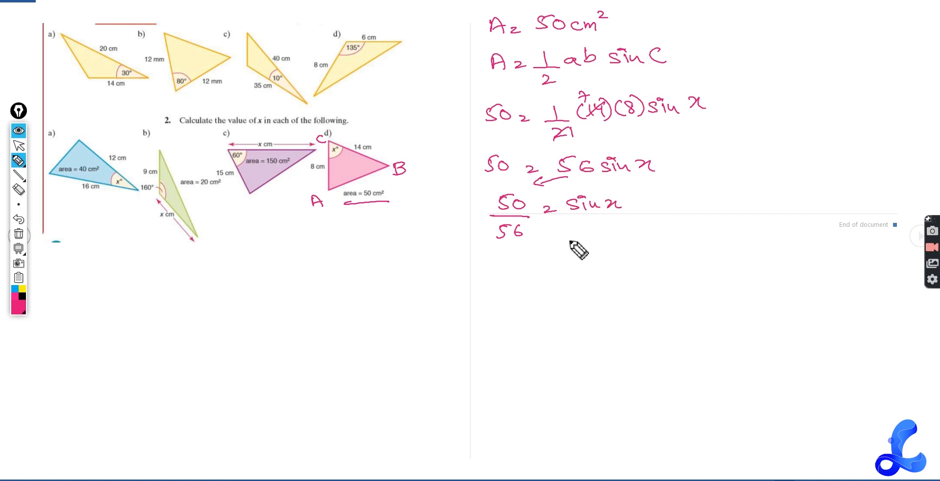
mouse_move(550, 266)
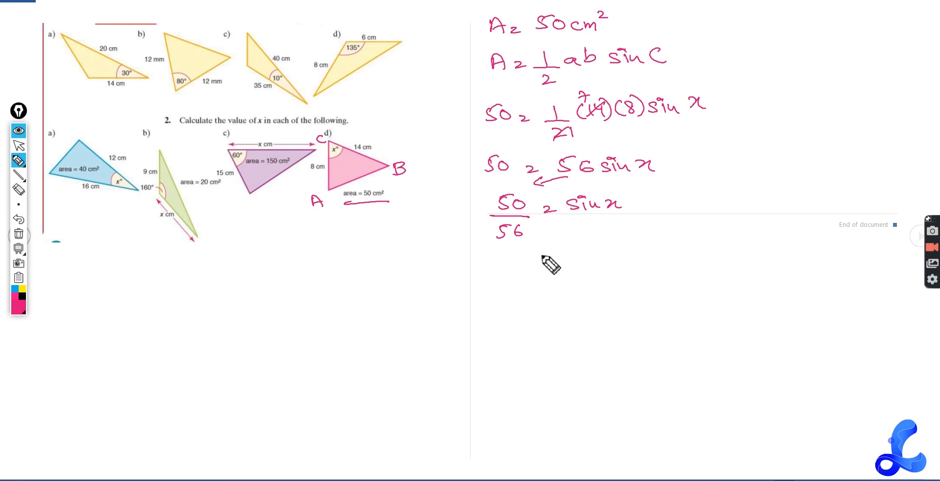
mouse_move(524, 275)
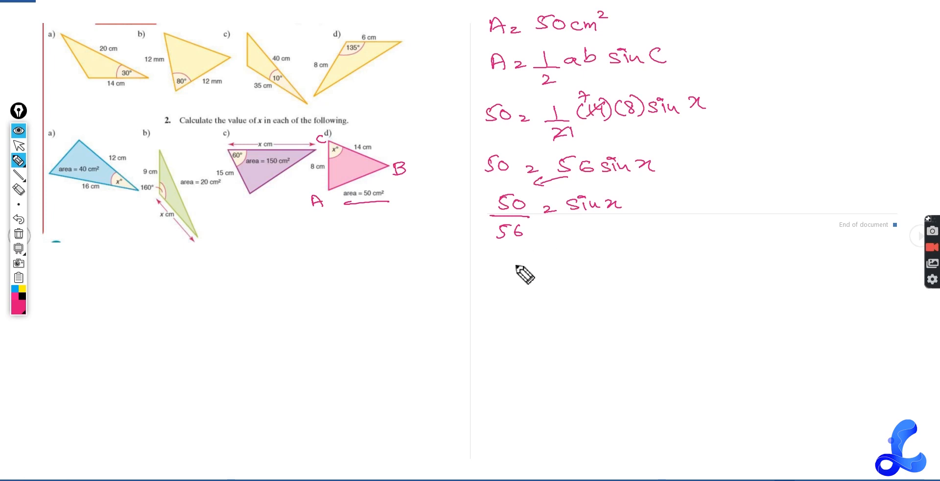
type("0.8")
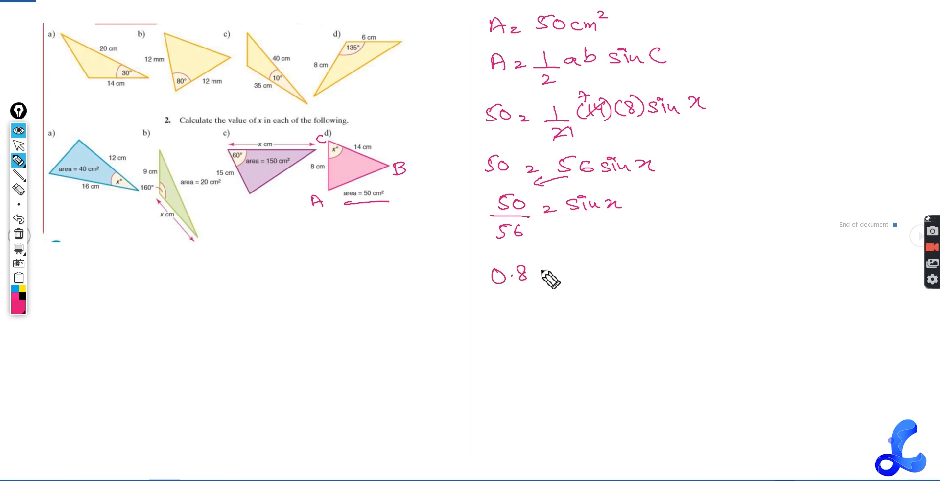
type("9 = sin x")
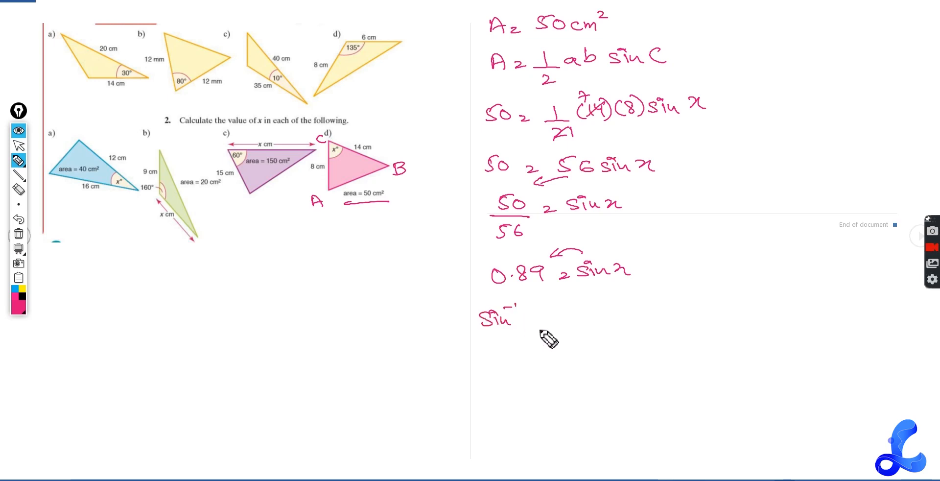
type("0.89 = x .")
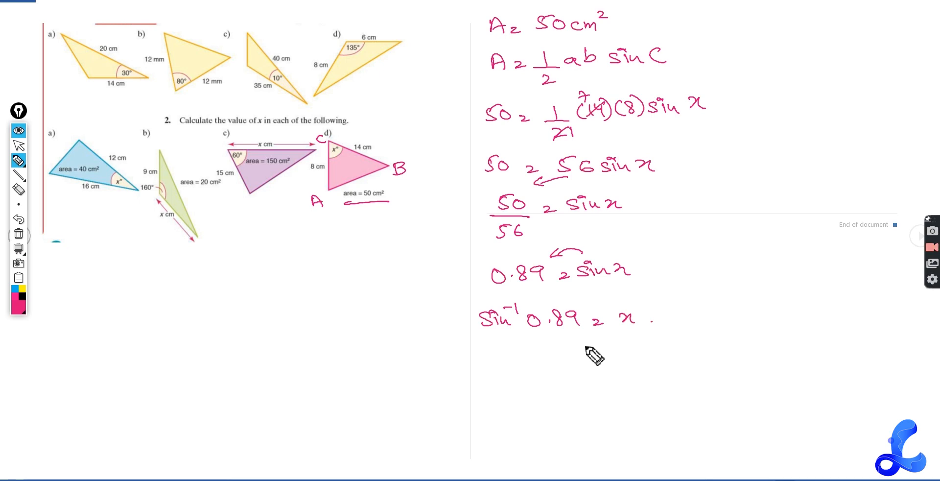
mouse_move(493, 334)
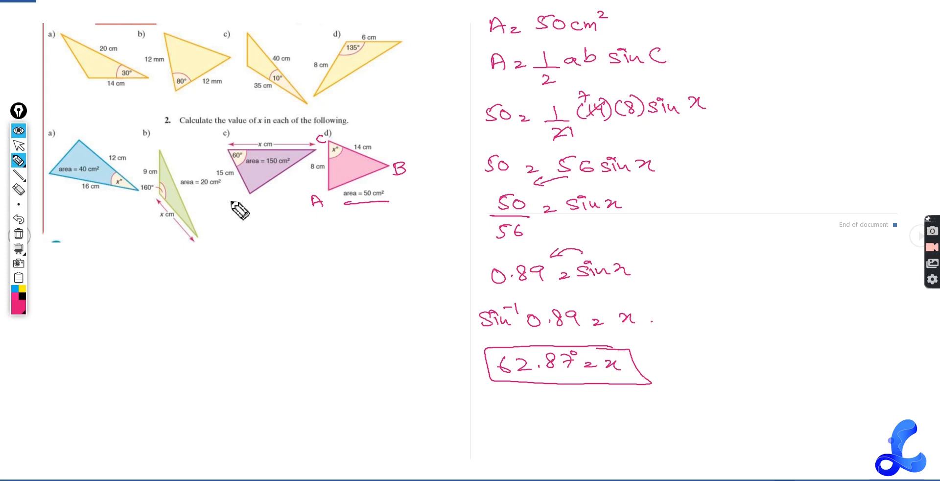
mouse_move(229, 203)
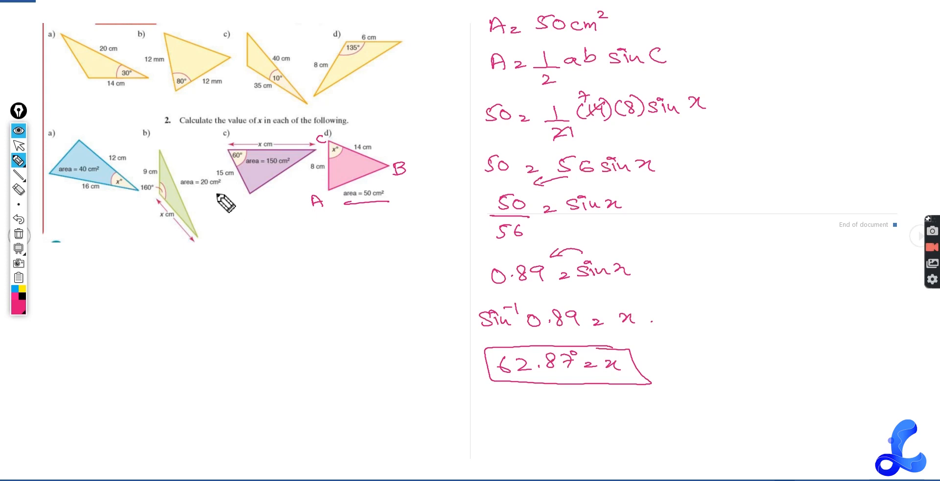